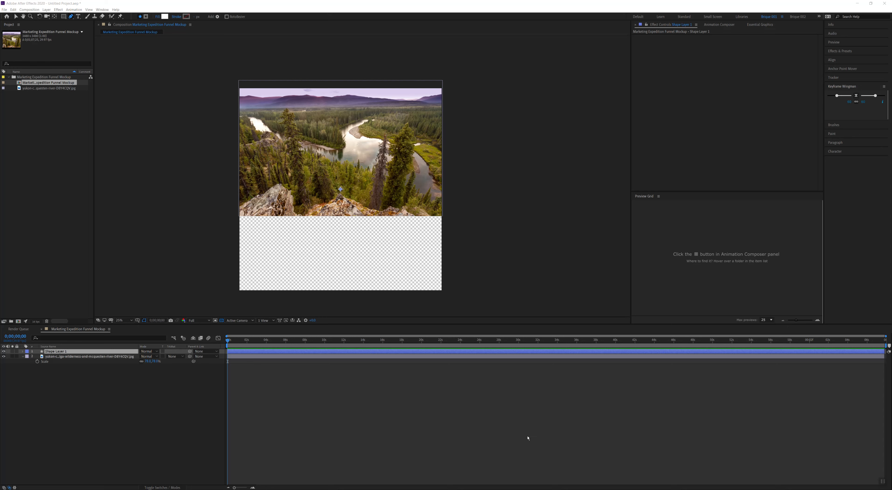
mouse_move(521, 434)
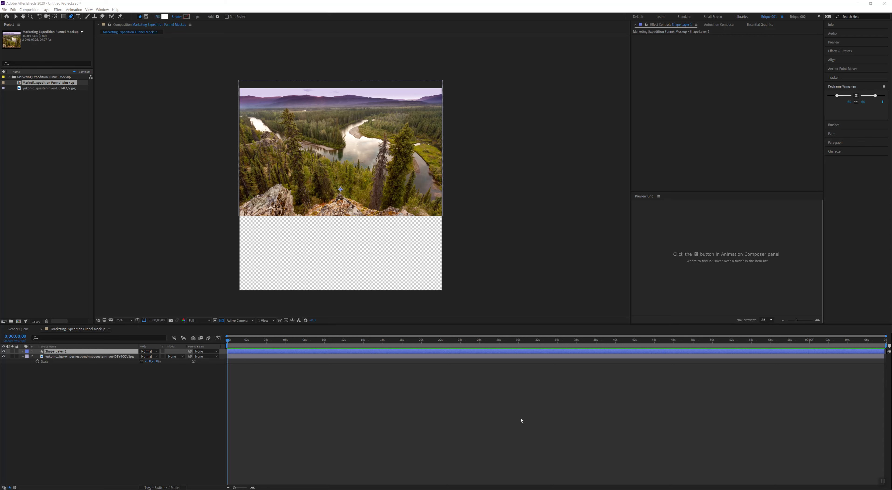
mouse_move(522, 427)
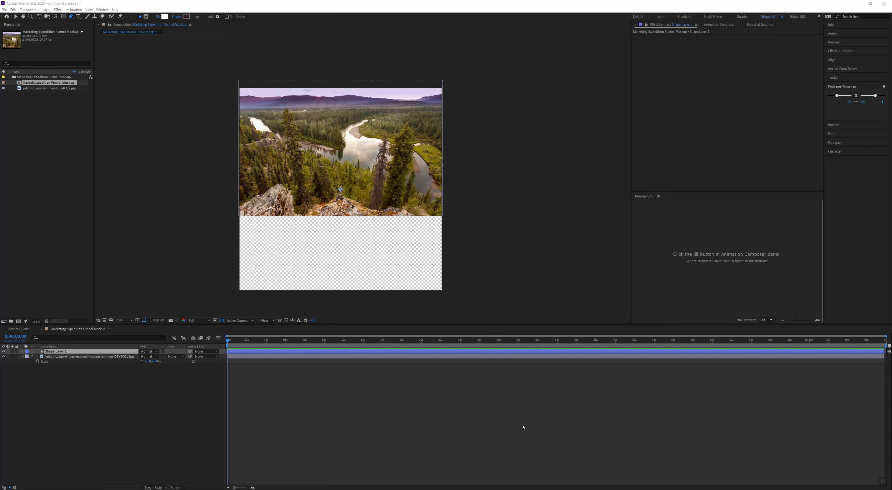
mouse_move(490, 405)
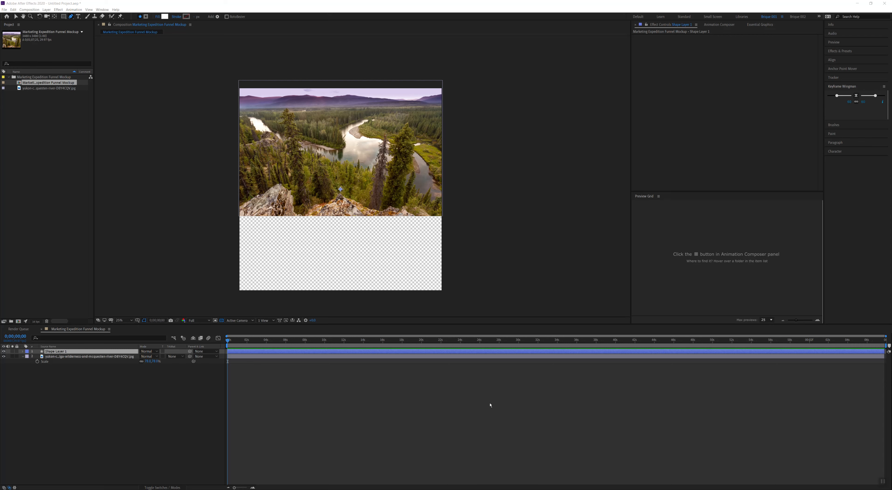
mouse_move(492, 408)
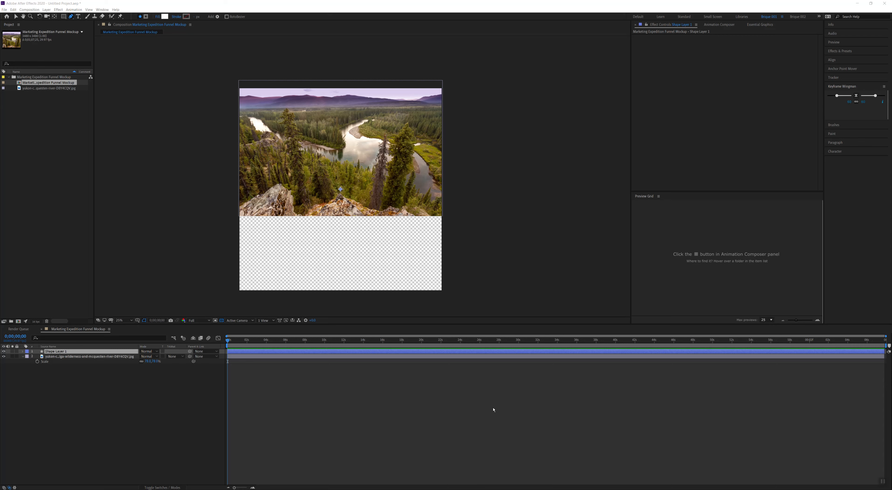
mouse_move(503, 421)
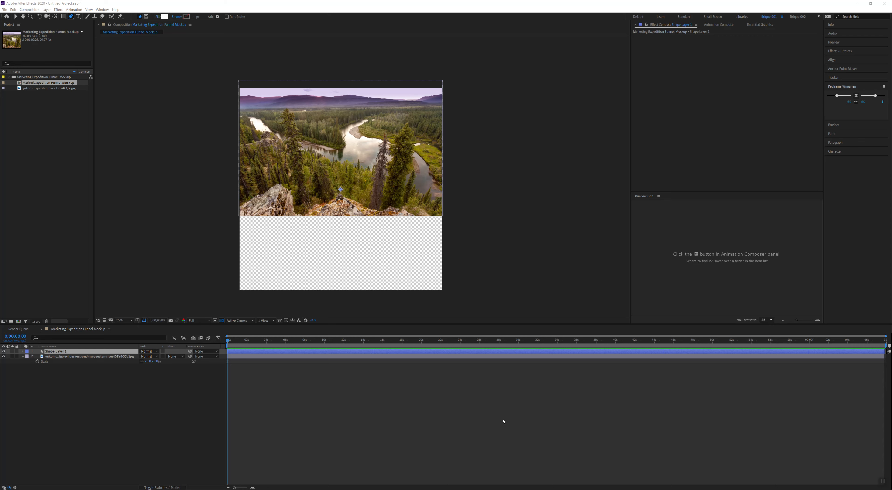
mouse_move(492, 413)
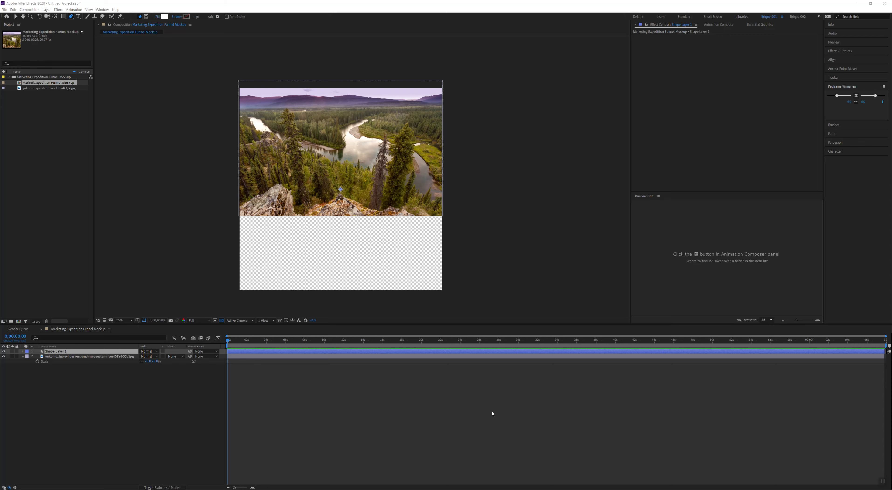
mouse_move(237, 383)
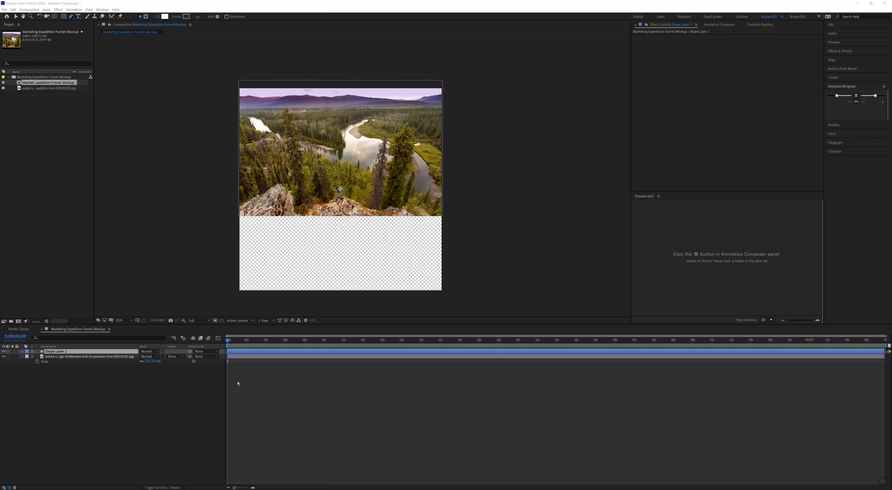
mouse_move(287, 408)
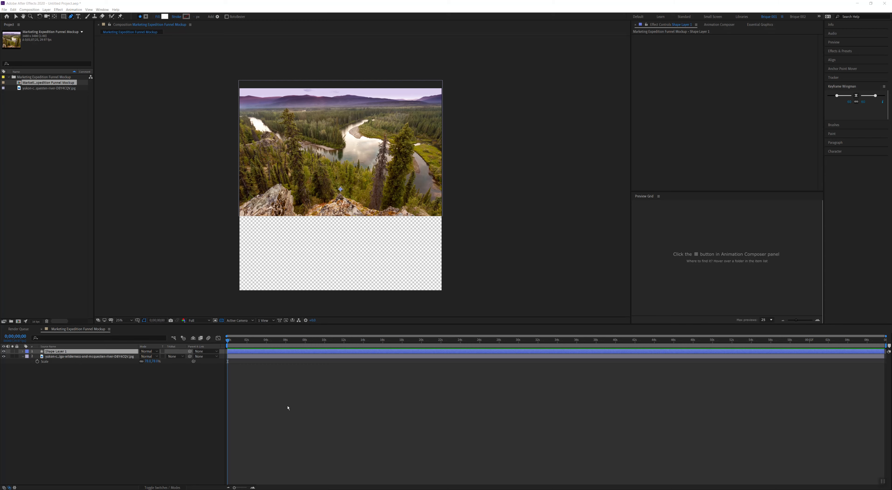
mouse_move(166, 195)
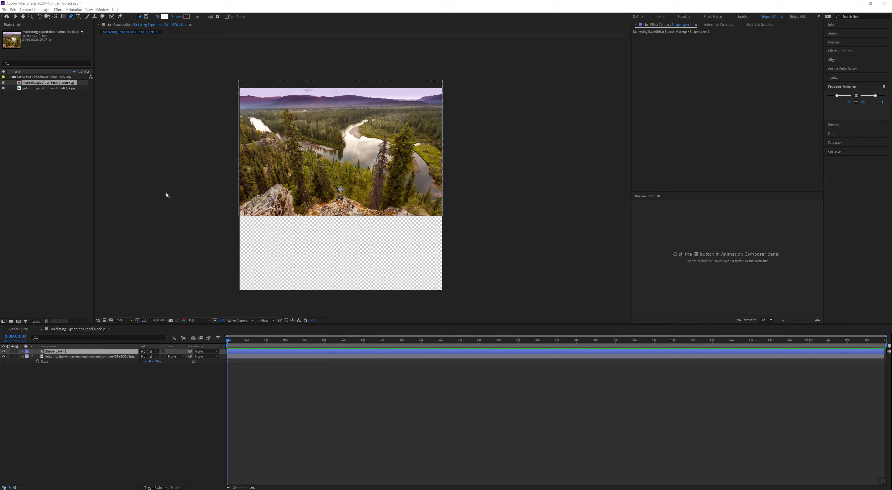
mouse_move(241, 194)
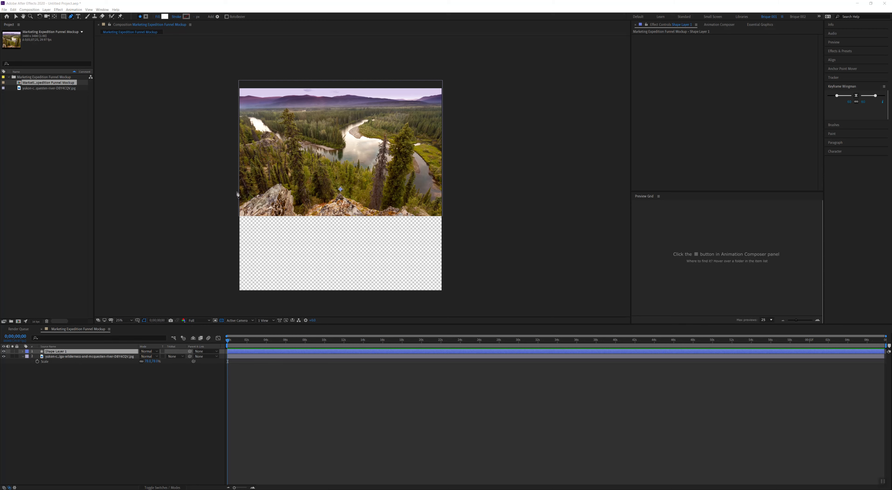
mouse_move(240, 206)
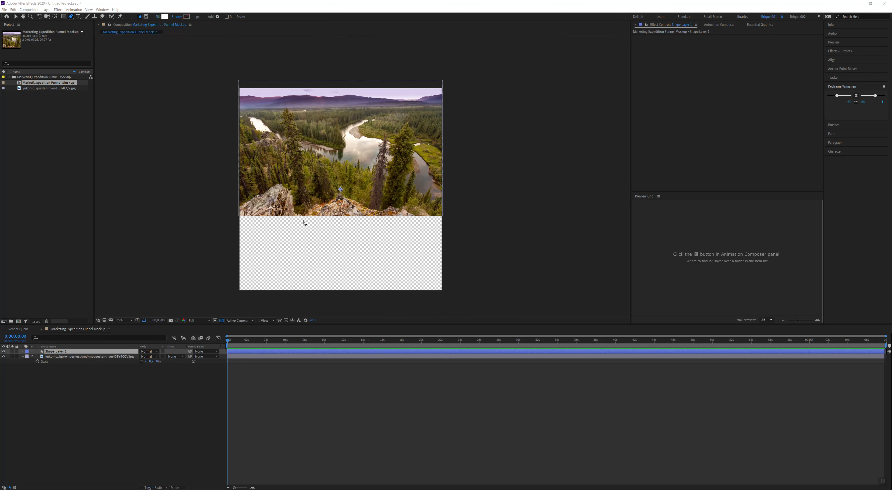
mouse_move(327, 158)
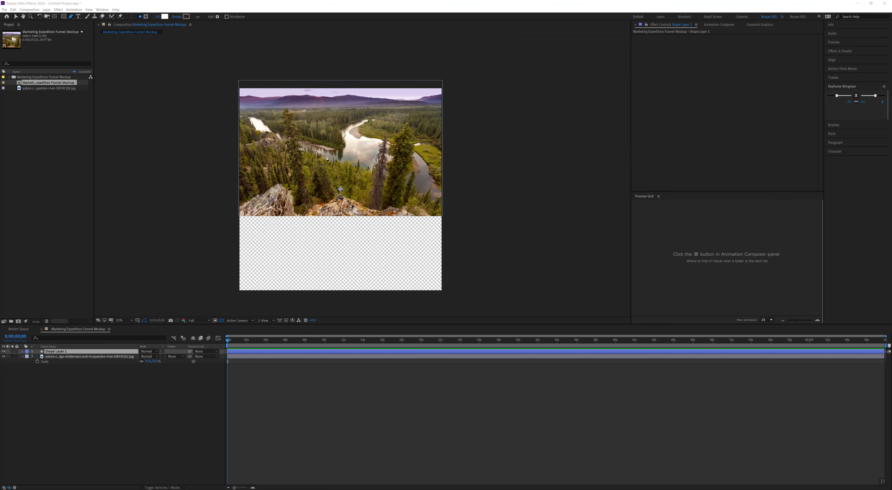
mouse_move(334, 220)
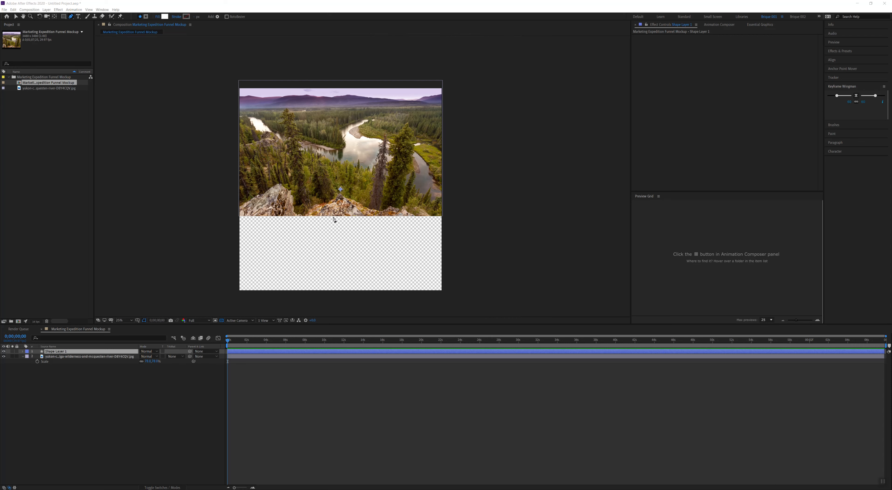
mouse_move(154, 68)
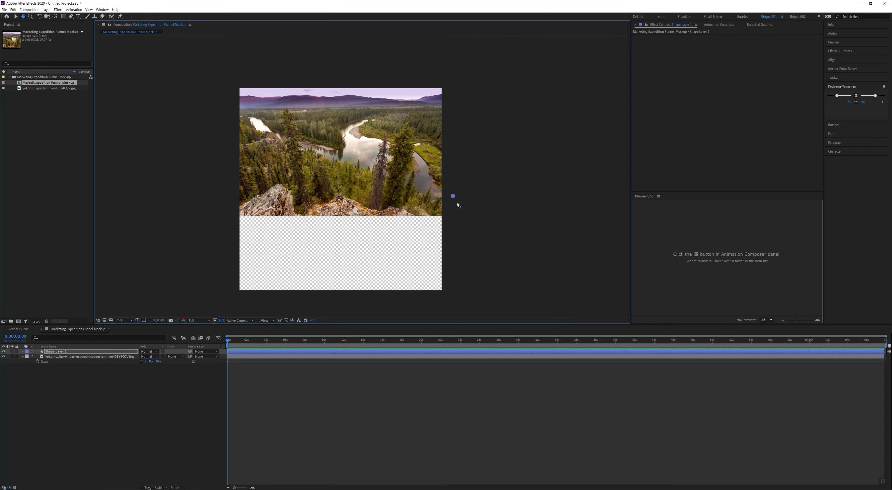
mouse_move(474, 207)
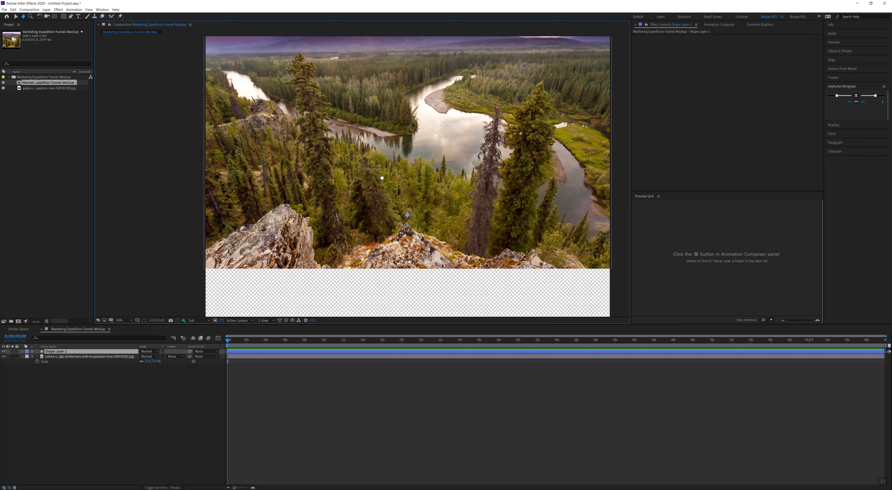
Delete the empty Shape Layer 1 so only the forest photo layer remains.
click(70, 16)
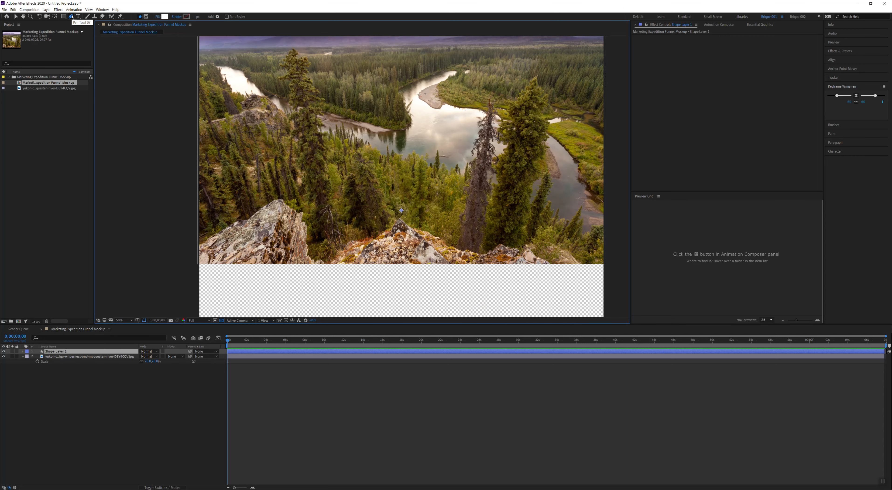
mouse_move(100, 352)
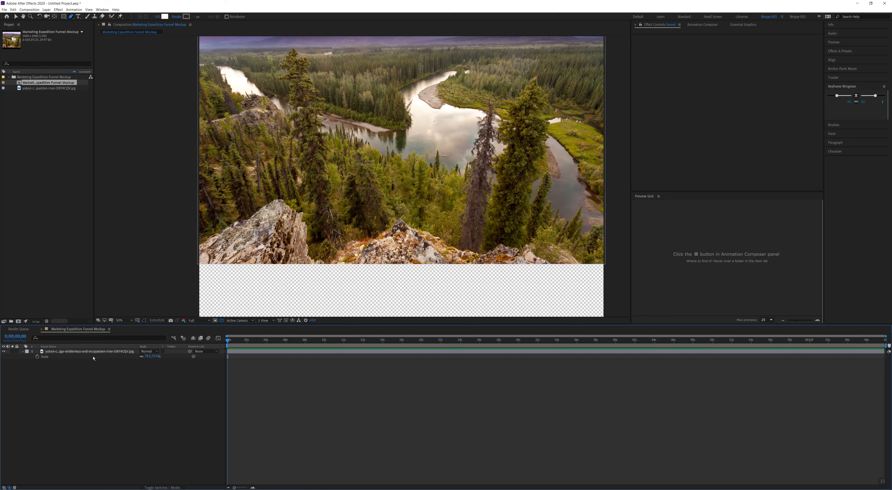
mouse_move(95, 384)
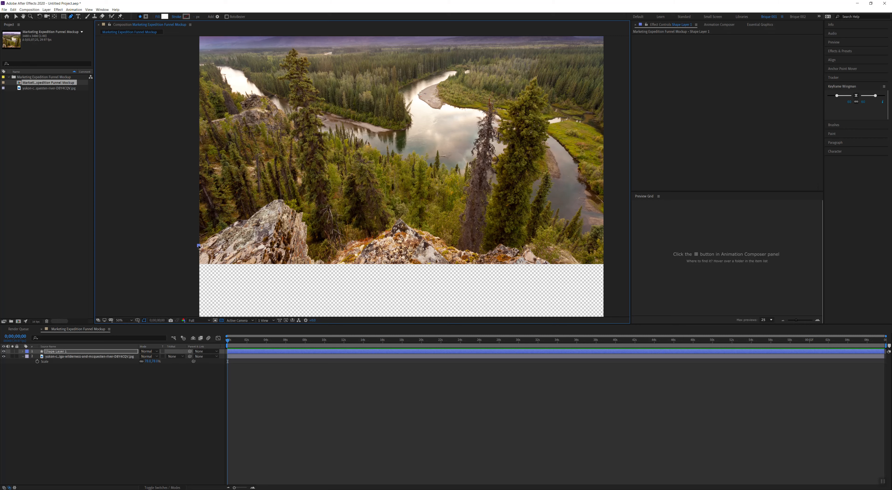
mouse_move(200, 268)
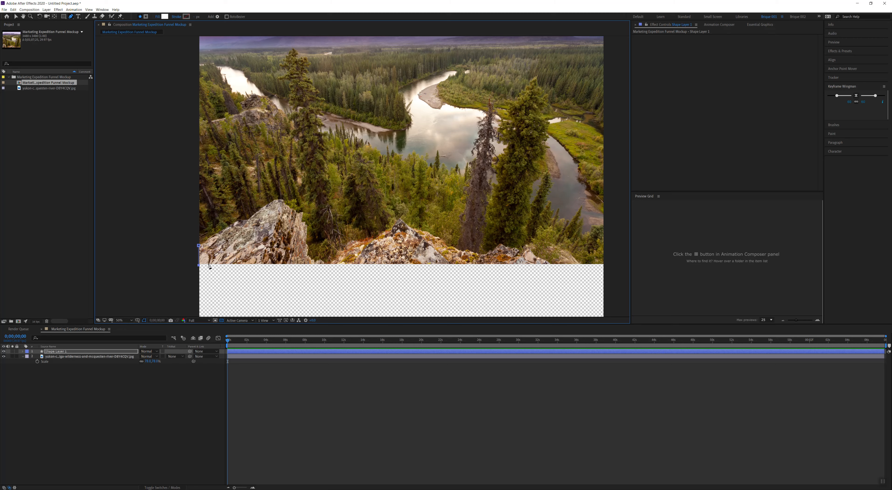
mouse_move(484, 282)
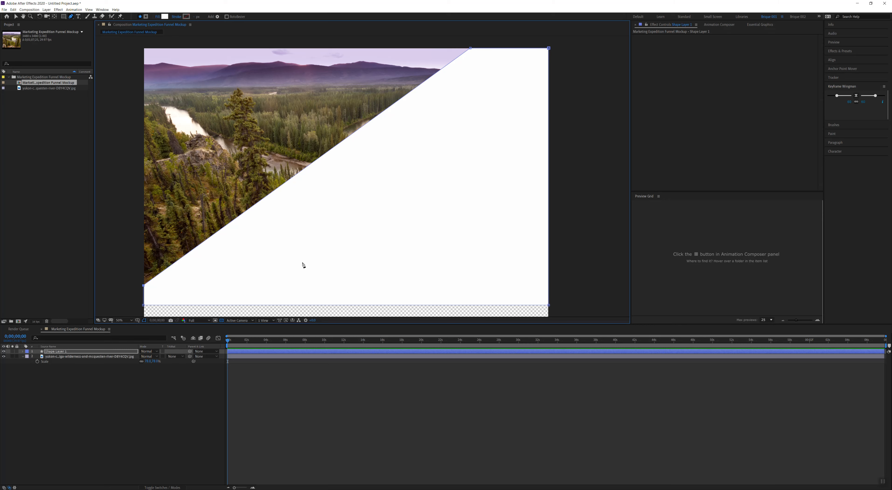
mouse_move(486, 150)
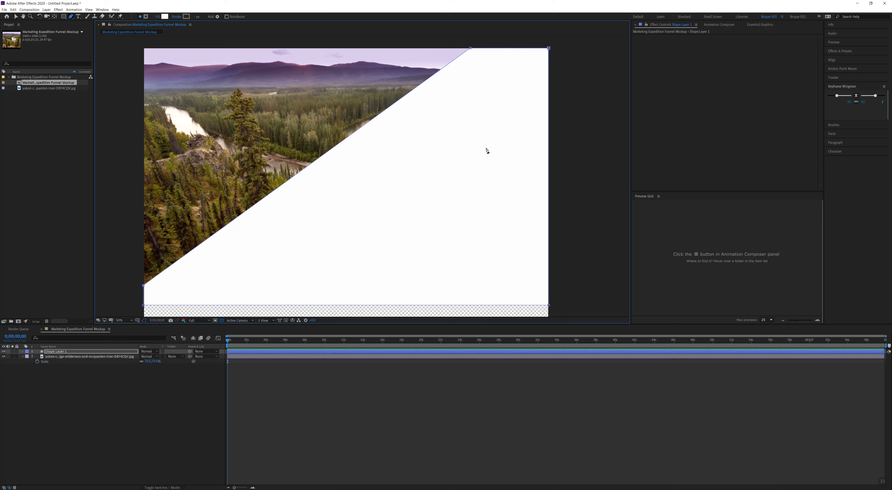
mouse_move(145, 293)
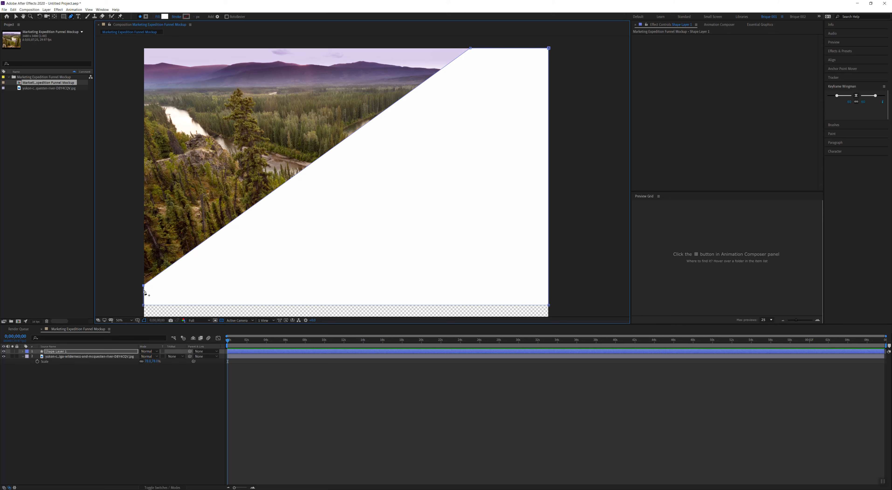
mouse_move(510, 21)
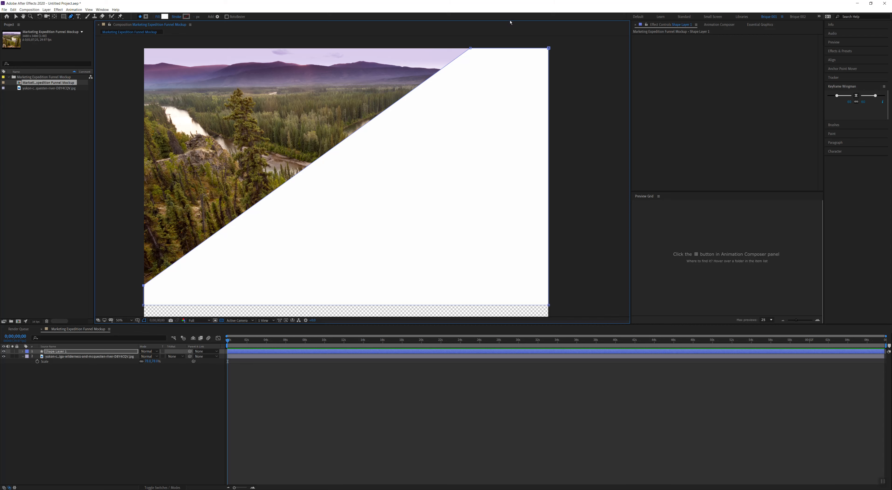
mouse_move(480, 141)
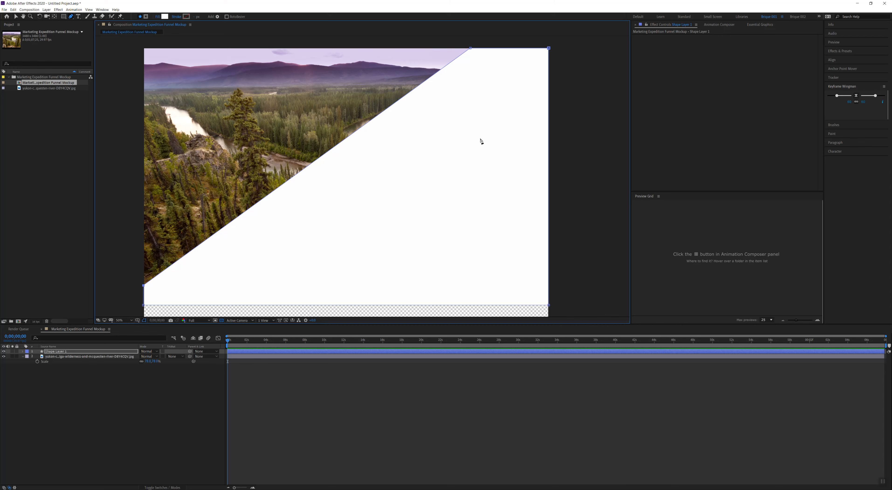
mouse_move(471, 51)
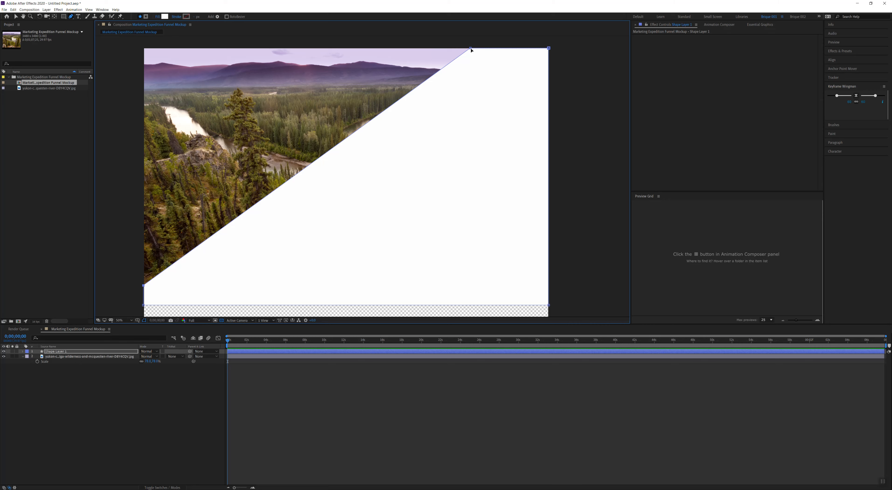
mouse_move(476, 55)
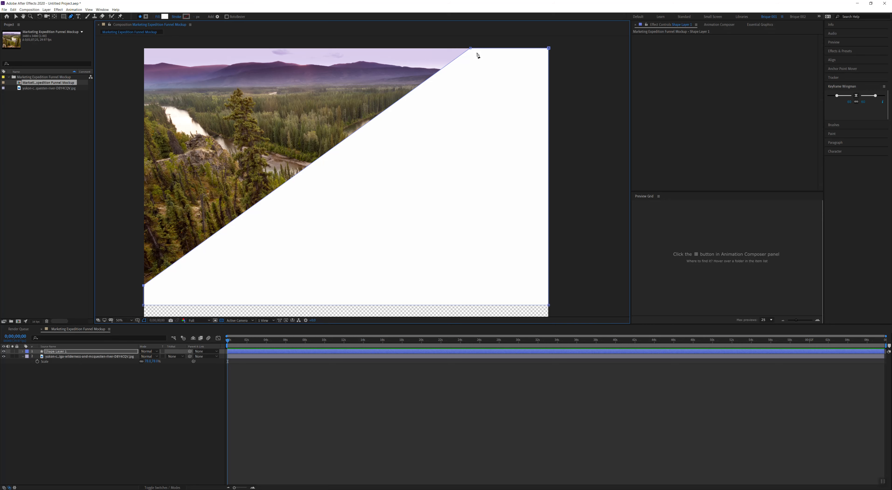
mouse_move(473, 52)
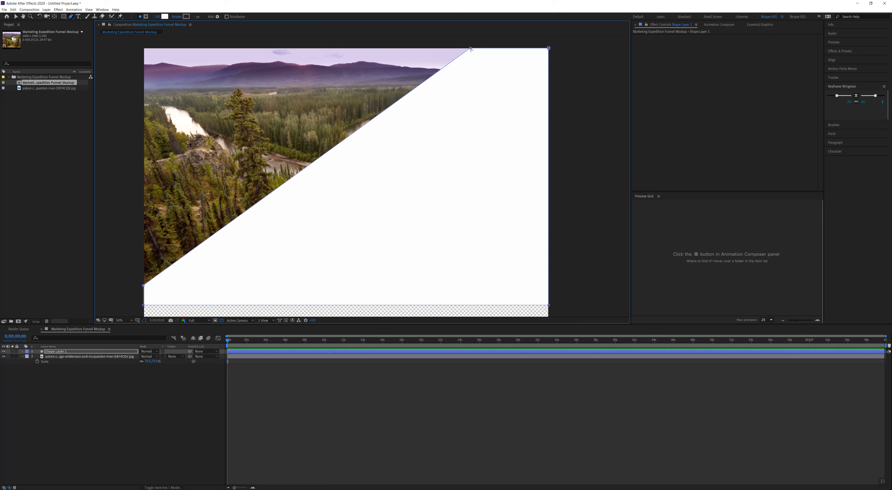
mouse_move(471, 61)
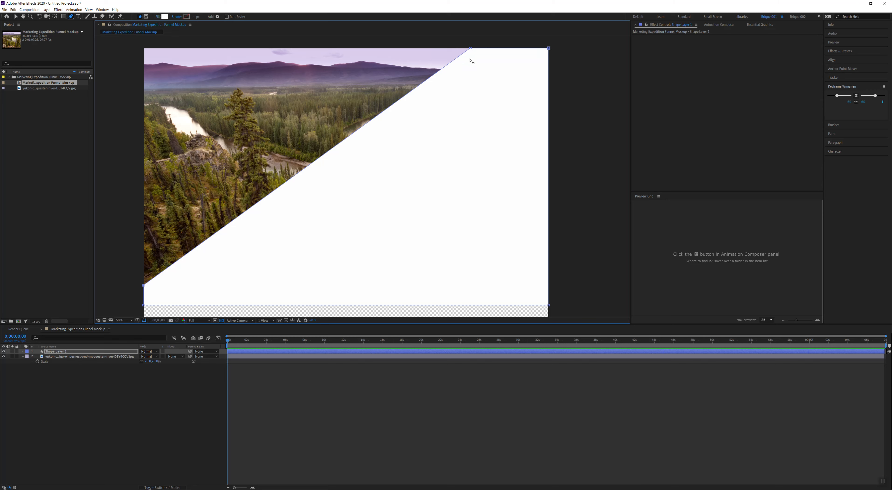
mouse_move(471, 51)
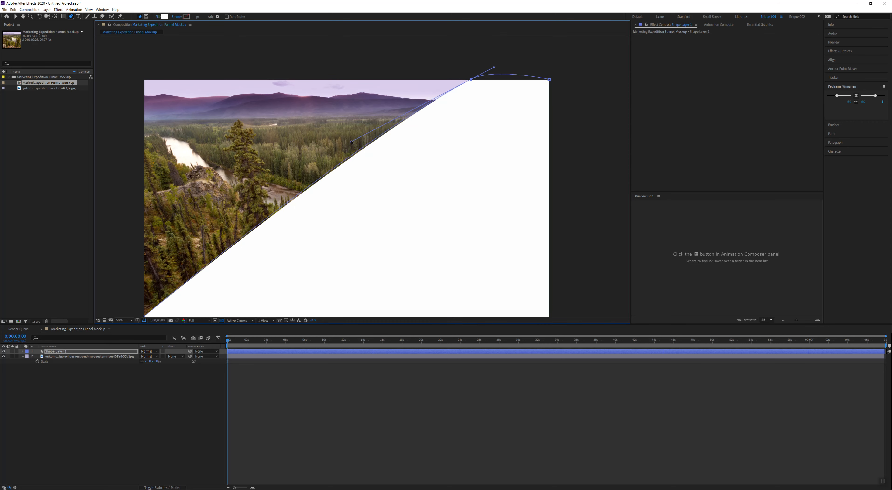
Pull Bezier handles from the top vertex so the diagonal edge bends into a smooth curve.
drag(351, 141, 345, 126)
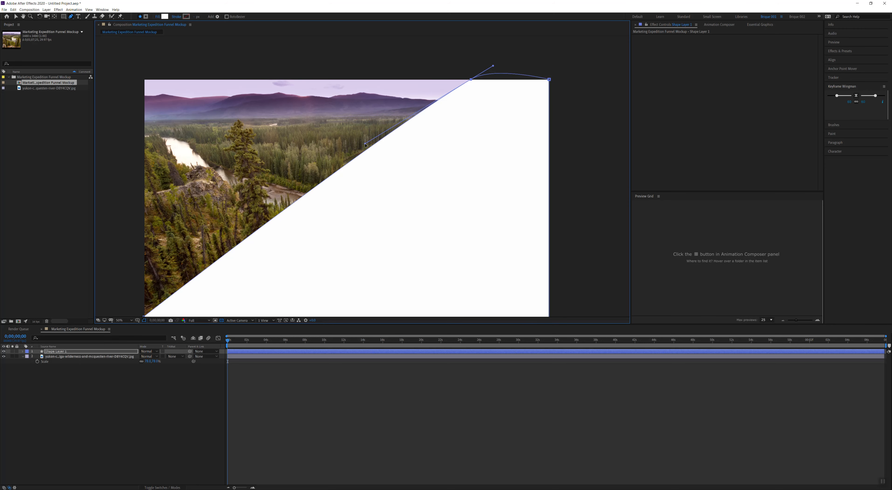
drag(365, 145, 352, 130)
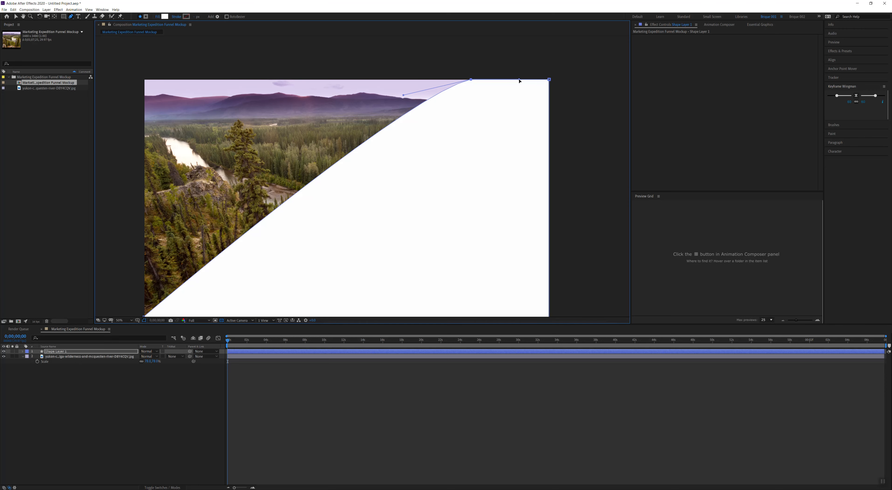
mouse_move(499, 71)
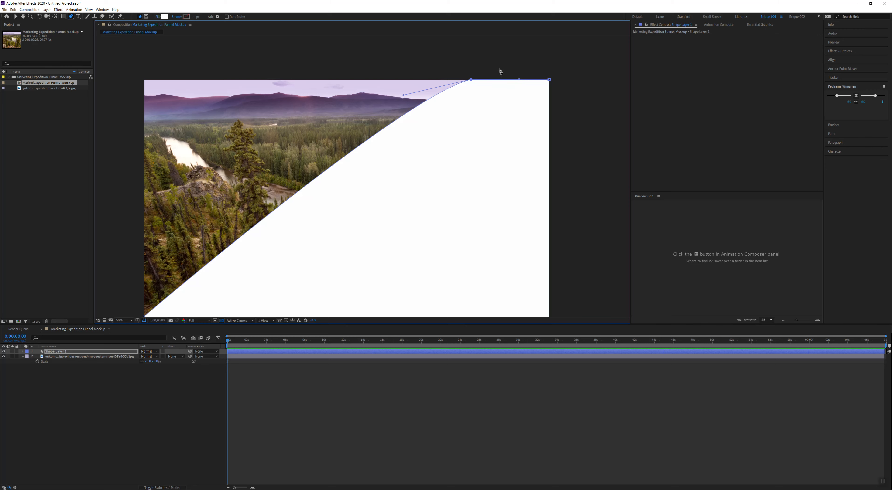
mouse_move(425, 82)
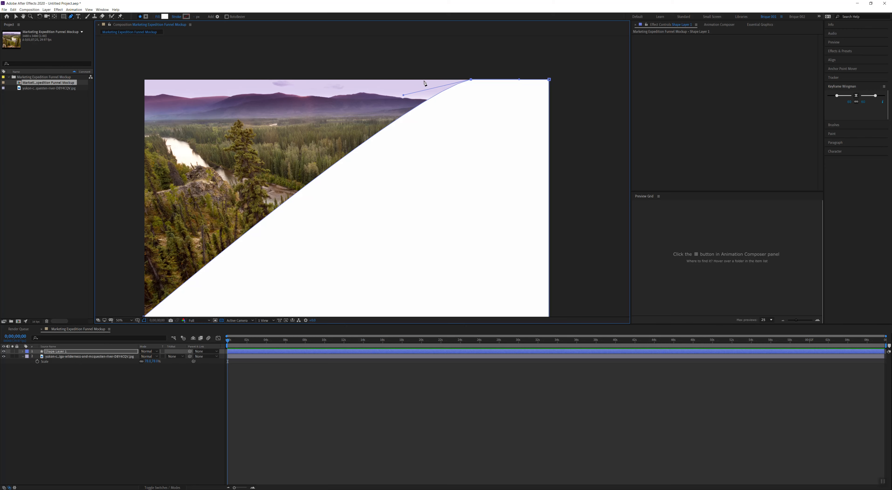
mouse_move(404, 98)
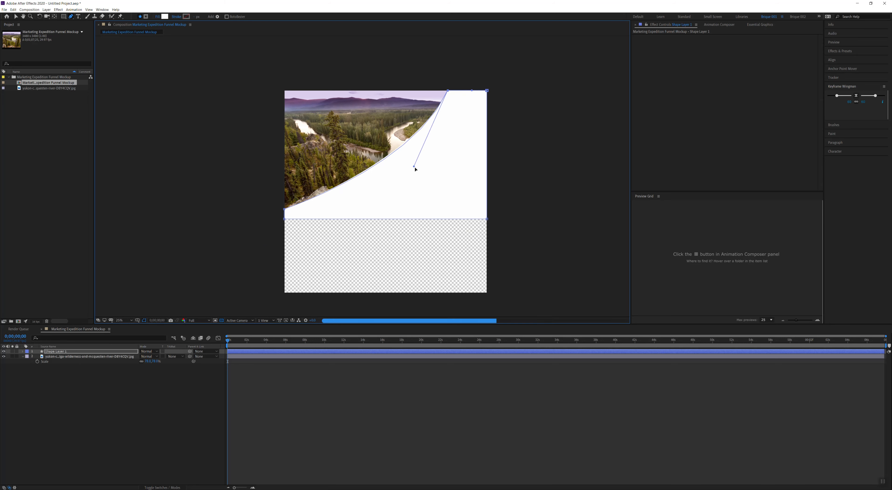
Drag the Bezier handle to deepen the edge into a concave sweep toward the bottom-left.
drag(415, 169, 424, 172)
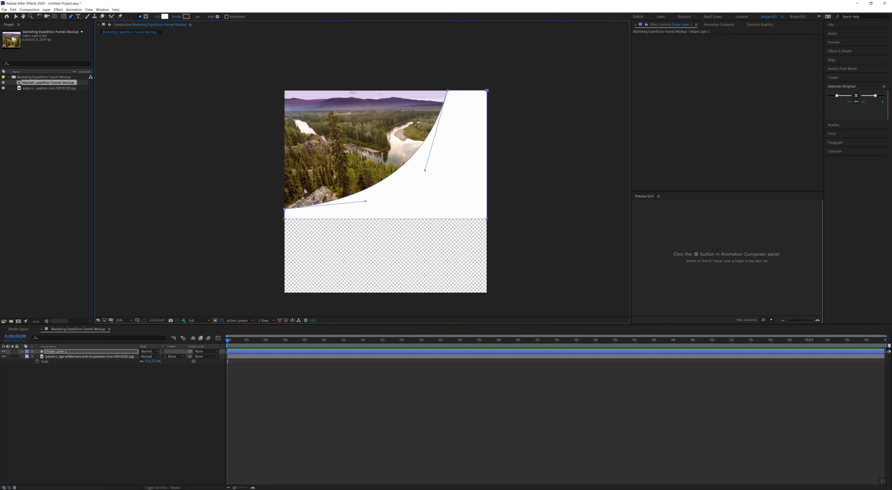
mouse_move(448, 93)
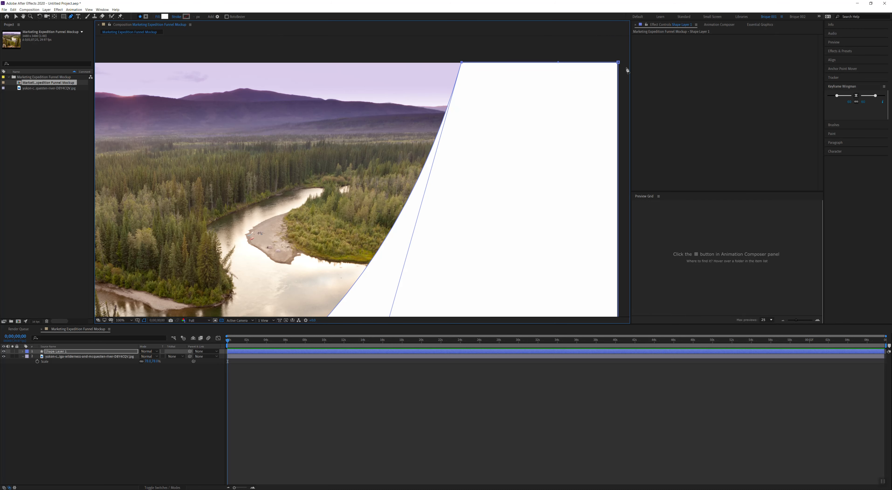
mouse_move(463, 77)
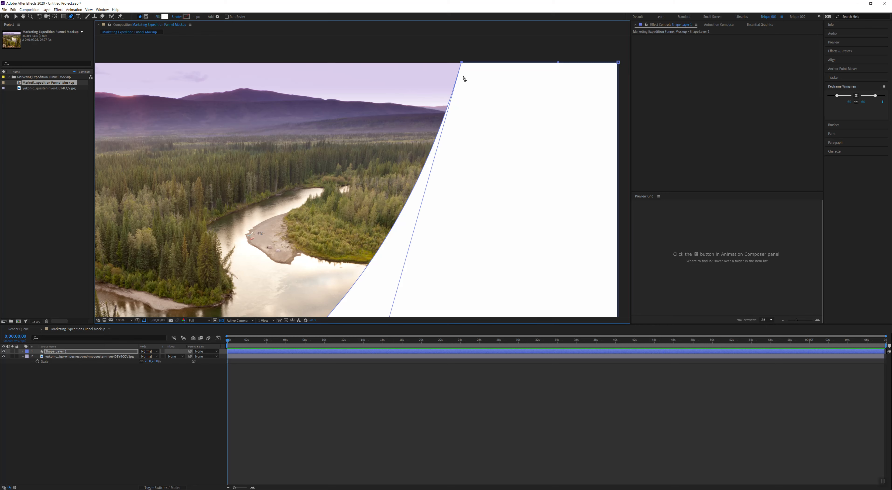
mouse_move(462, 62)
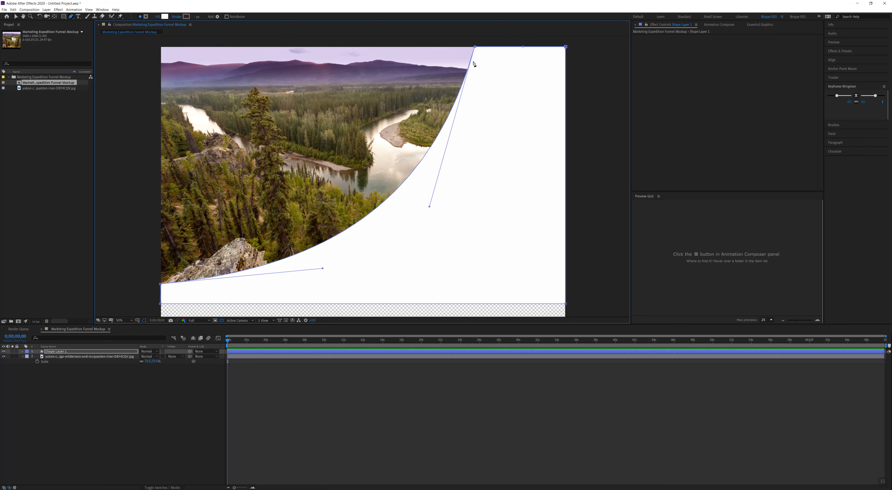
mouse_move(327, 270)
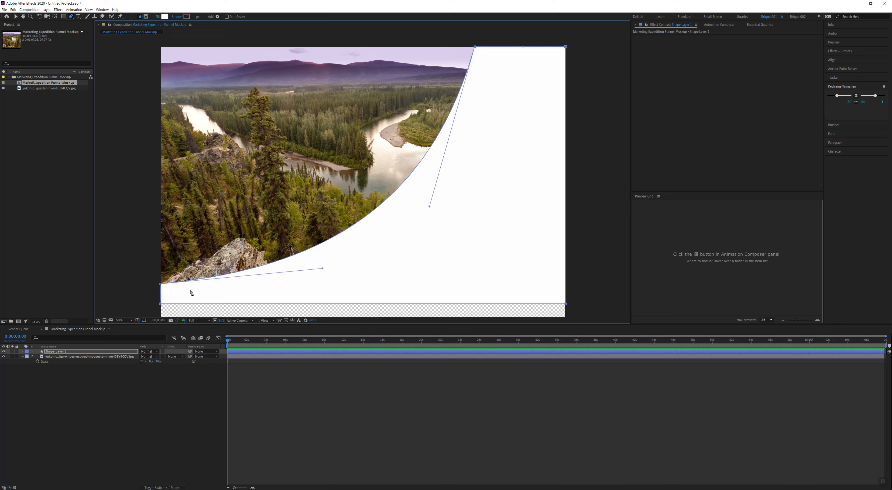
mouse_move(385, 256)
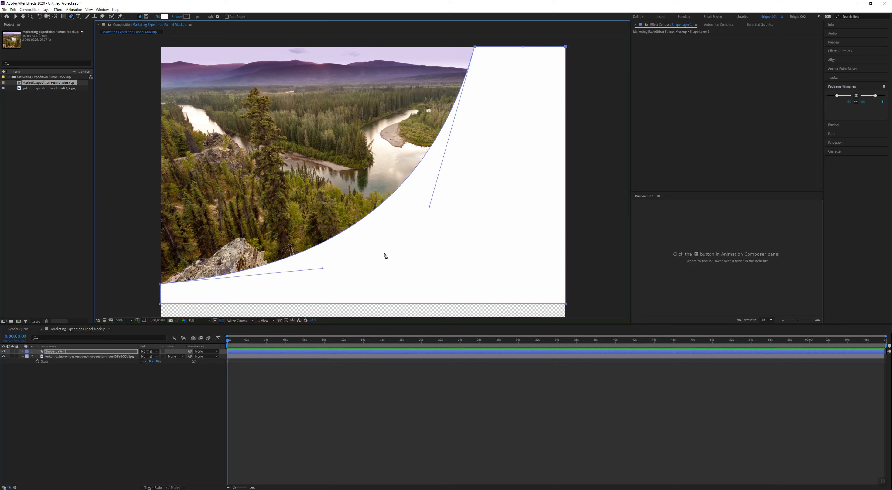